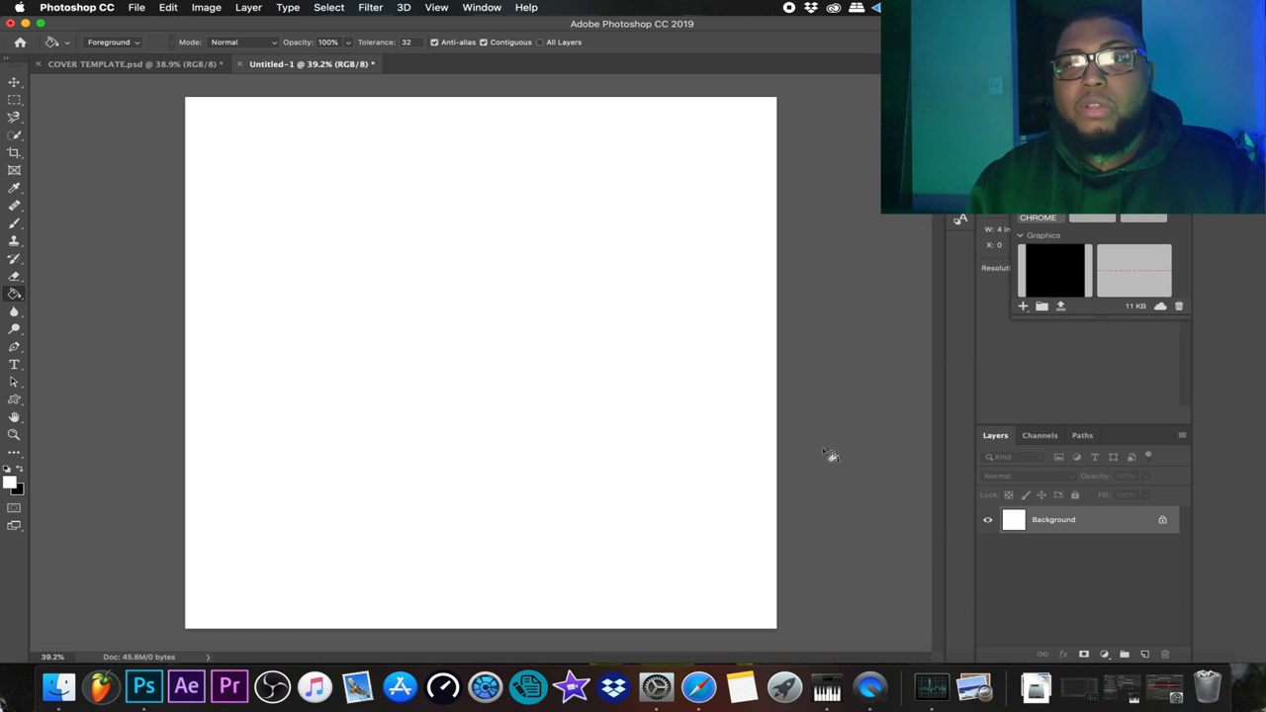
- Select the Move tool on the blank Untitled-1 white canvas
left_click(16, 81)
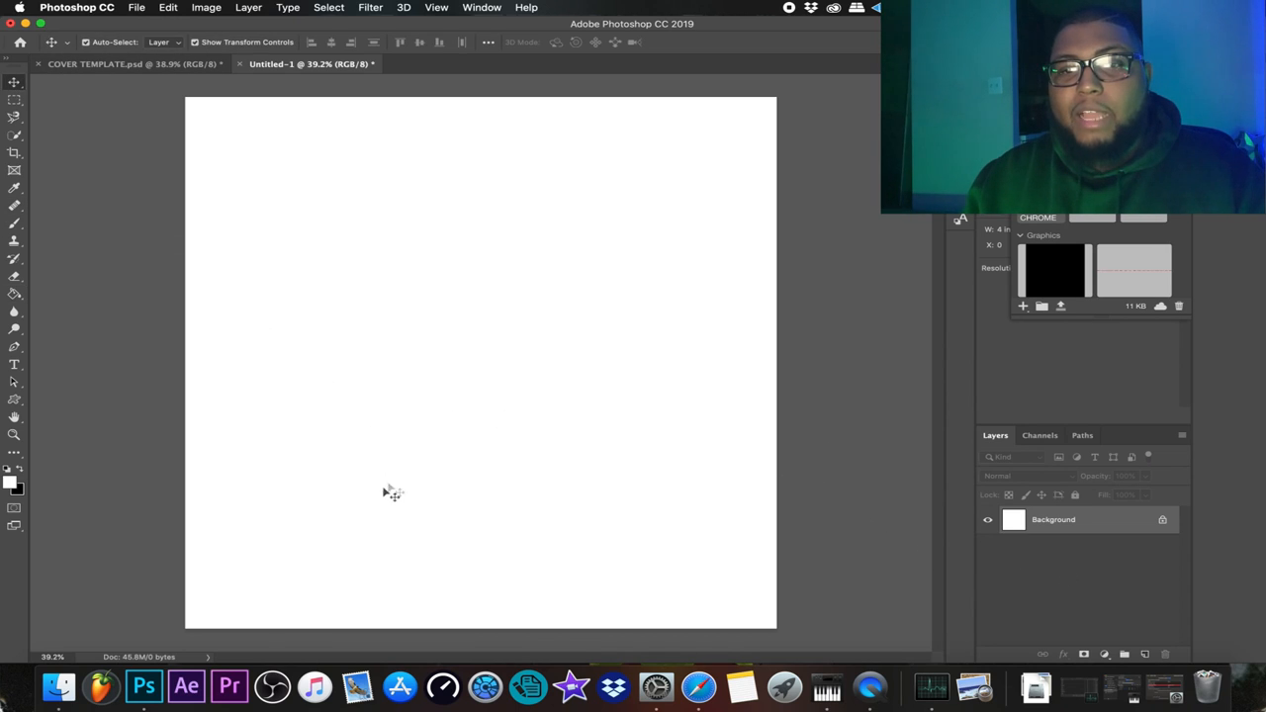